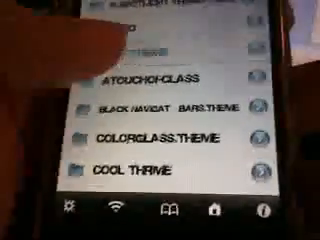
scroll(down, 3)
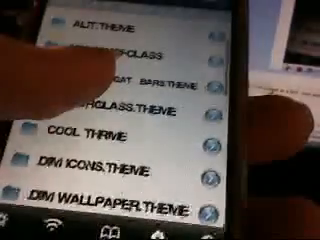